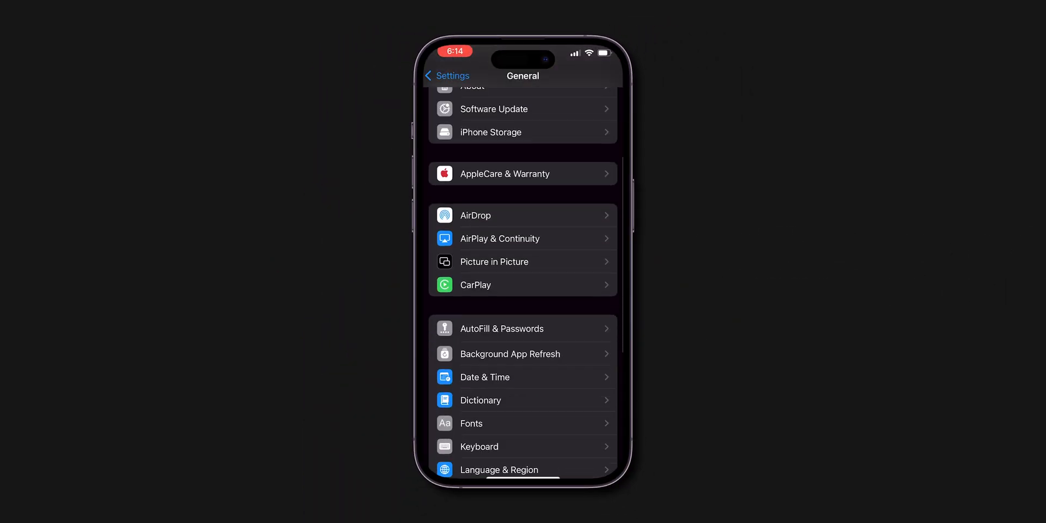
Step: Open Date & Time from the General settings list
left_click(485, 377)
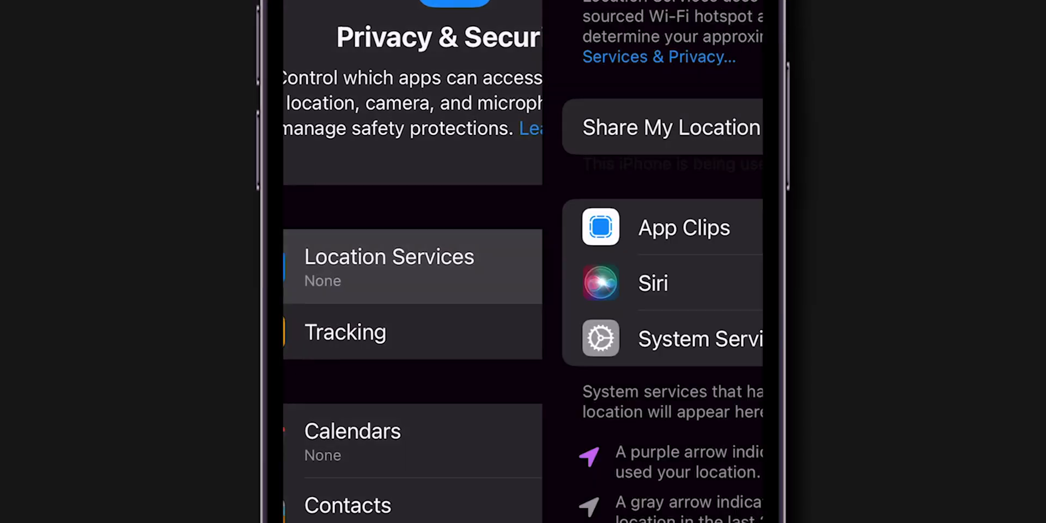
Step: Turn on the Location Services toggle under Privacy & Security
left_click(389, 257)
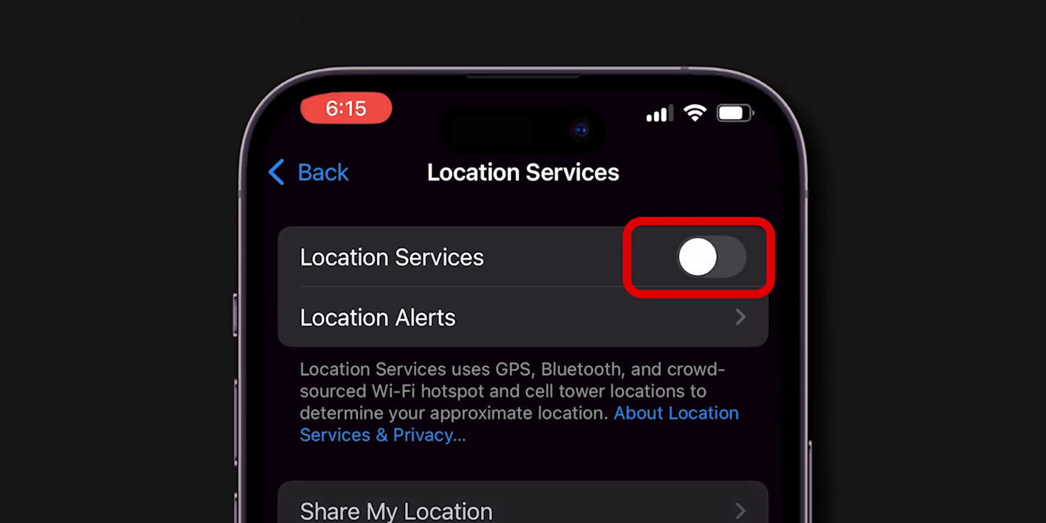
left_click(307, 172)
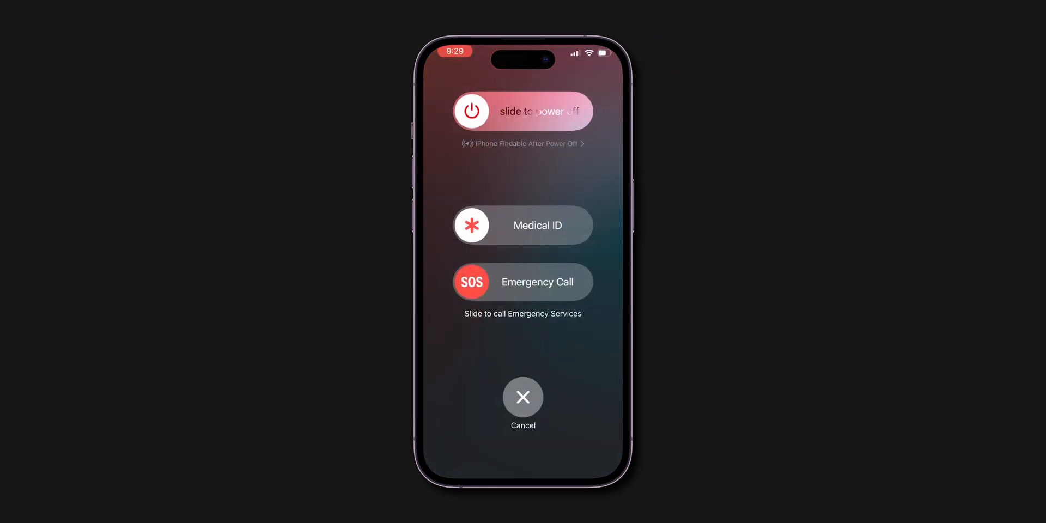
Step: Power the iPhone off and back on, then return to General settings
left_click(522, 396)
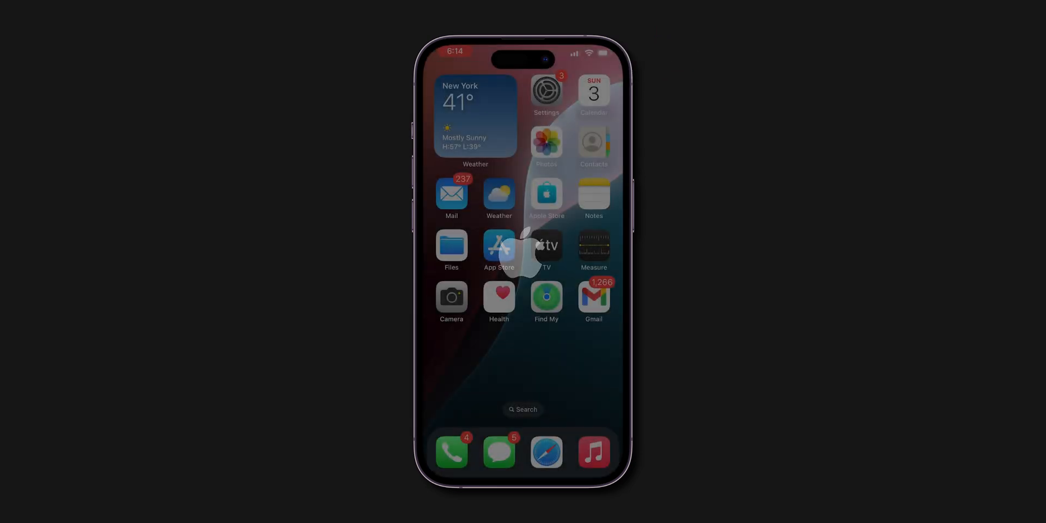
left_click(546, 91)
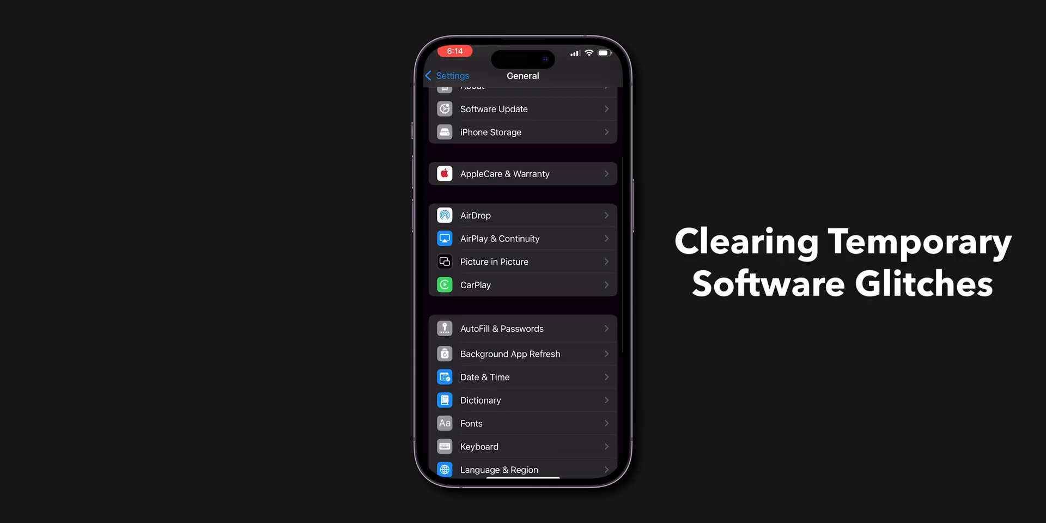
left_click(484, 377)
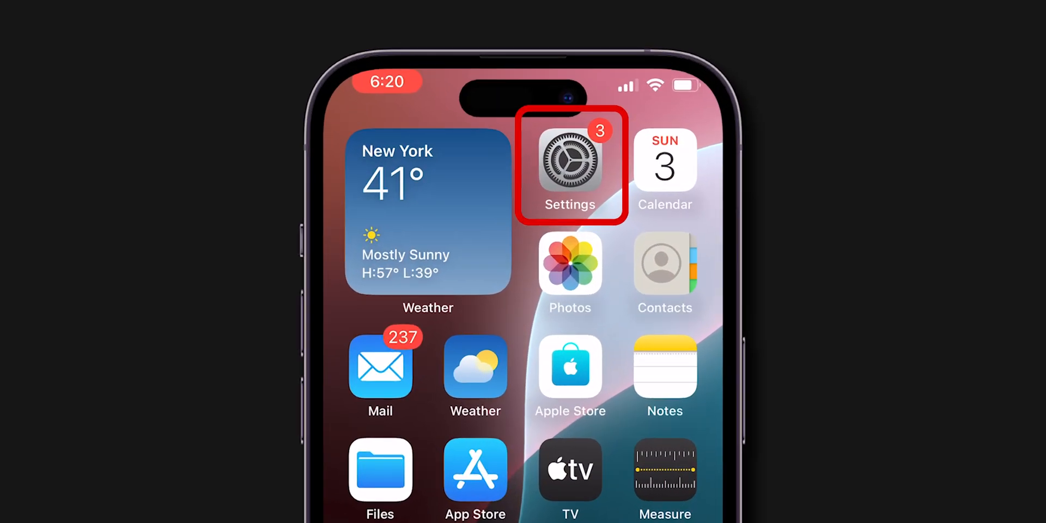
Step: Check Software Update shows iOS 18.1 up to date, then go to Date & Time
left_click(570, 164)
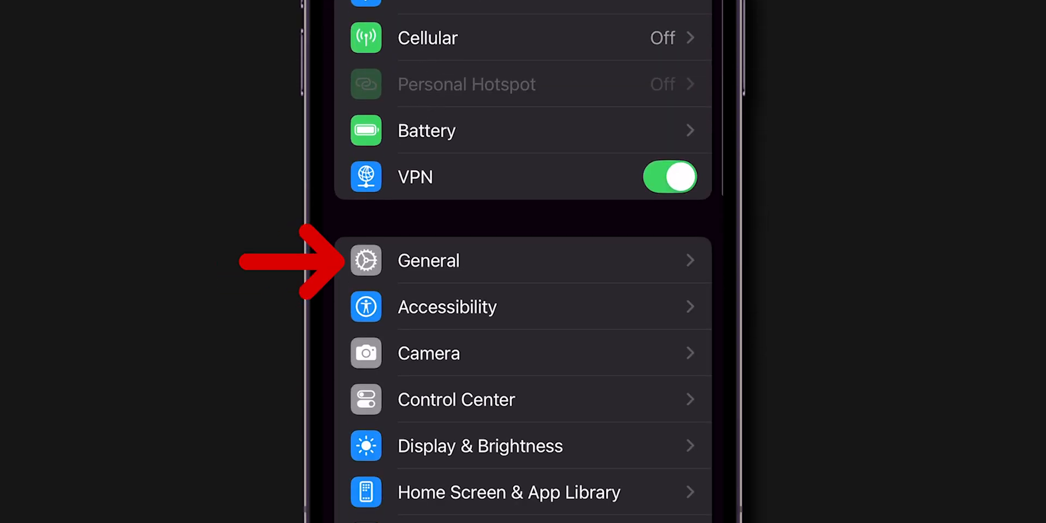
left_click(427, 261)
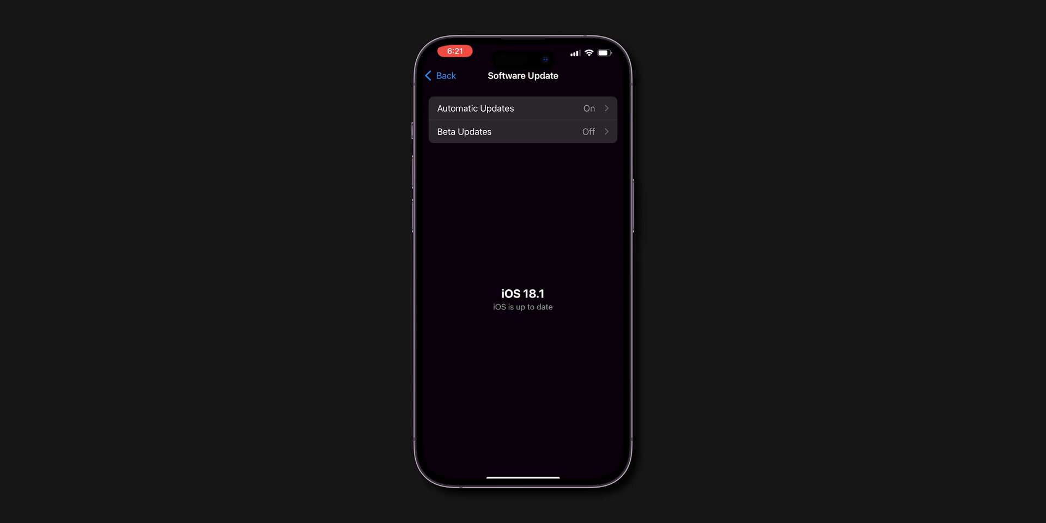
left_click(439, 76)
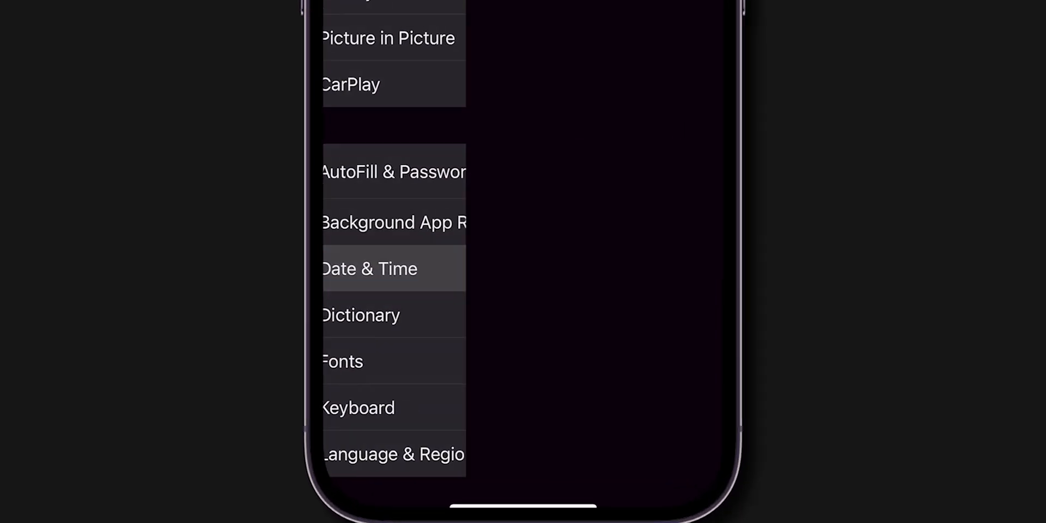
left_click(369, 268)
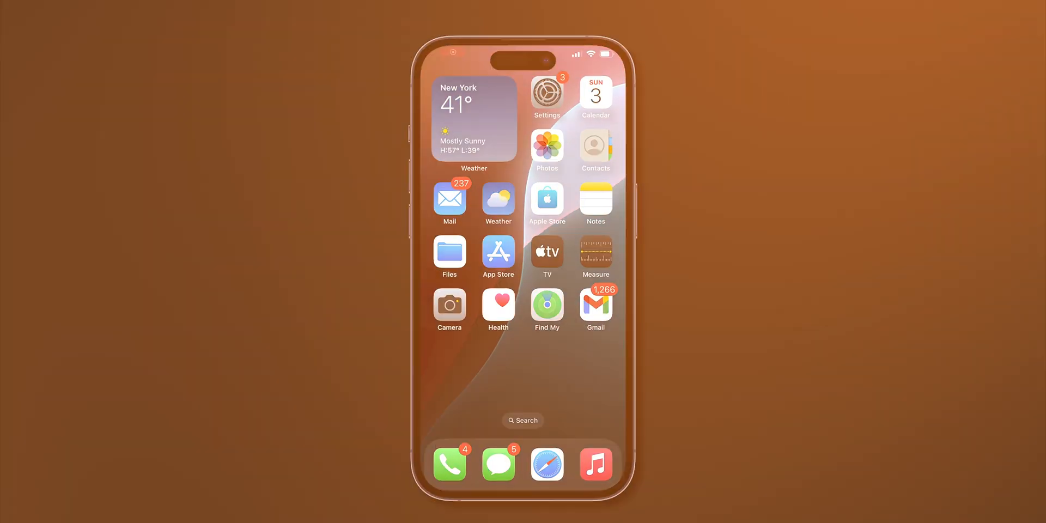
Step: Reset Network Settings via Transfer or Reset iPhone > Reset and confirm
left_click(546, 93)
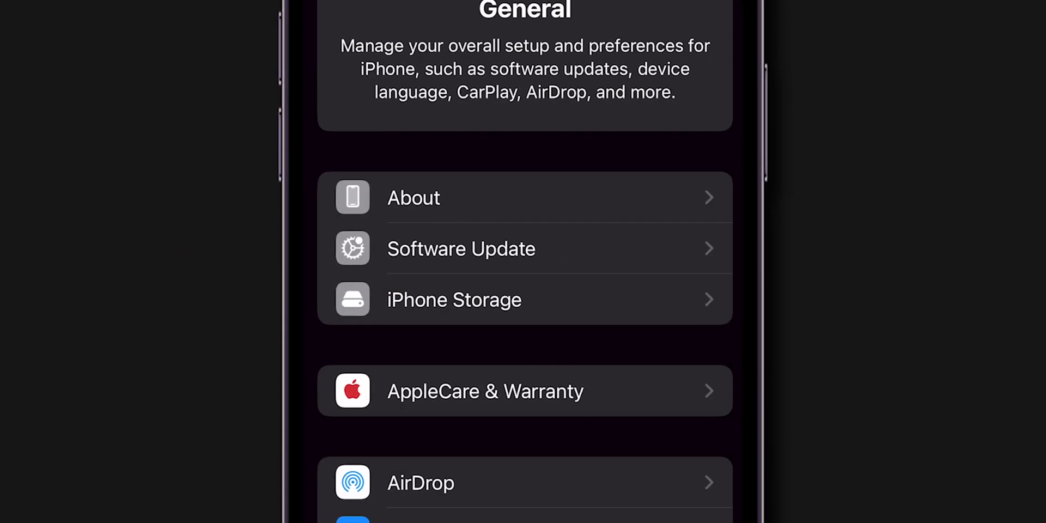
scroll("down", 3)
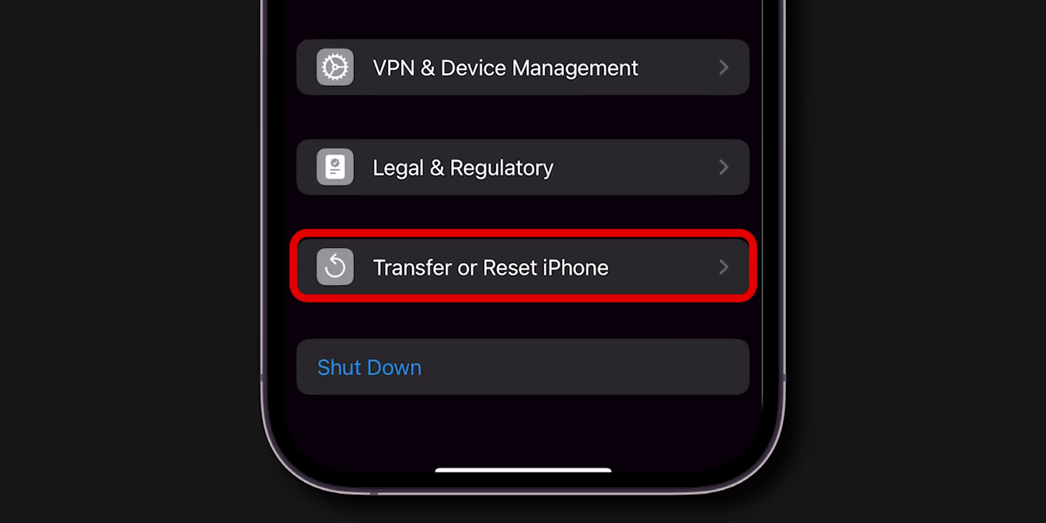
left_click(523, 267)
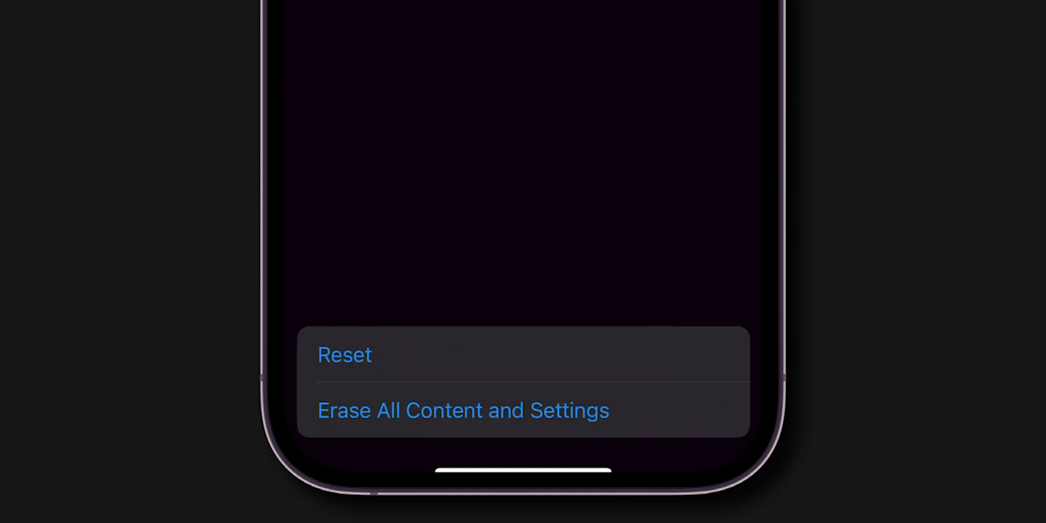
left_click(345, 354)
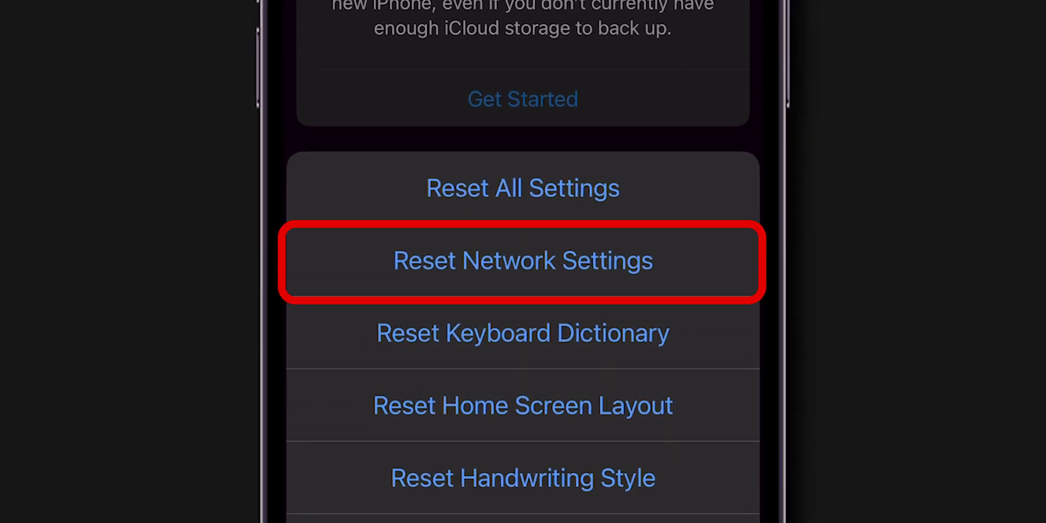
left_click(522, 260)
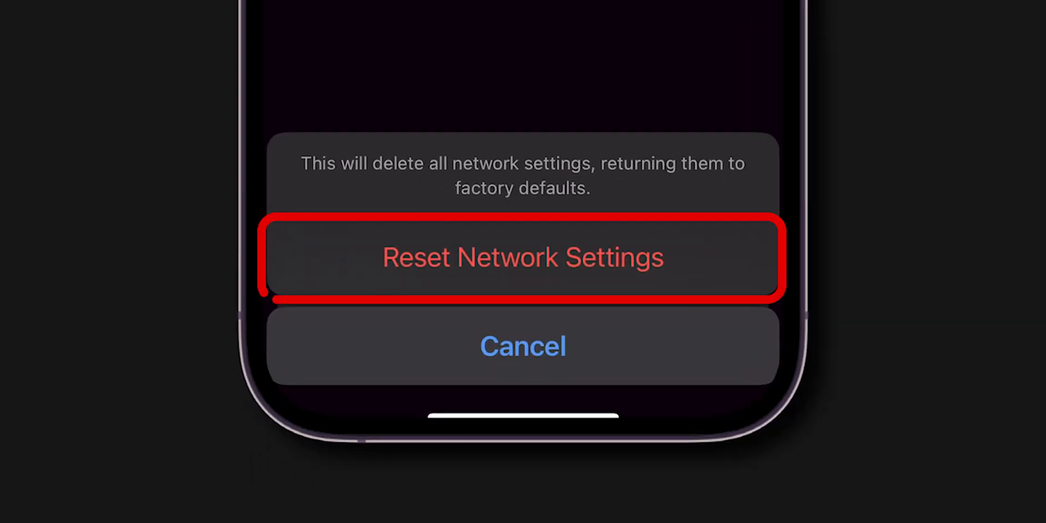
left_click(522, 258)
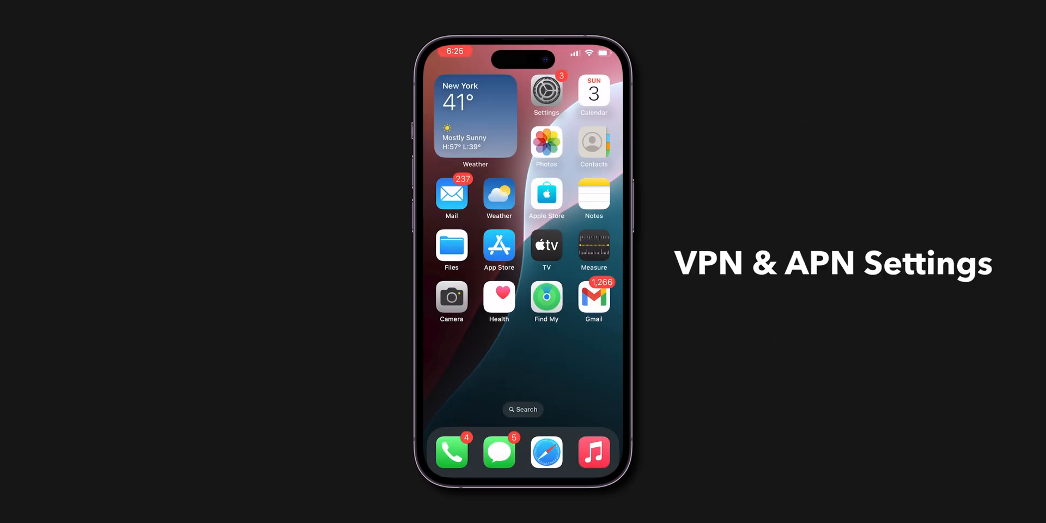
left_click(546, 92)
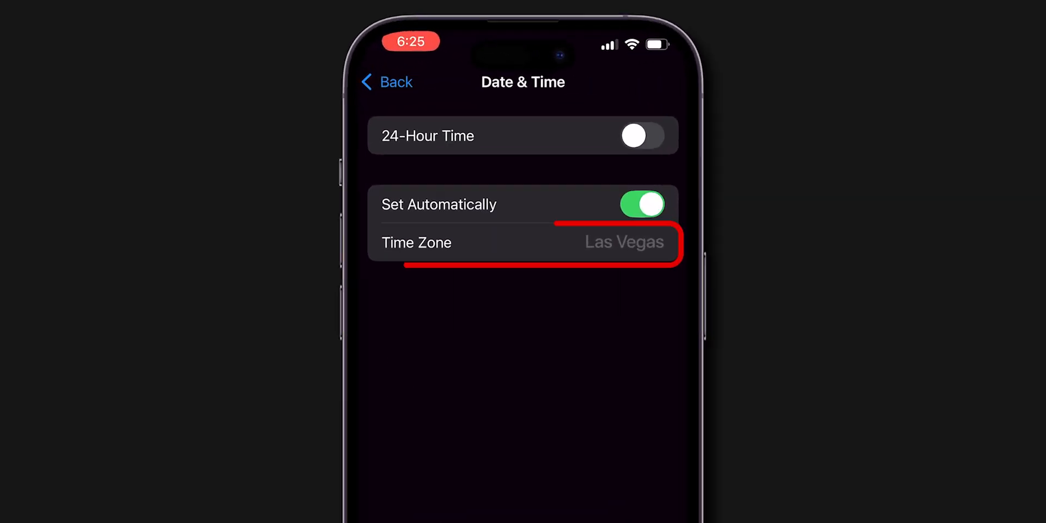
Step: Return to the main Settings list from Date & Time
left_click(385, 82)
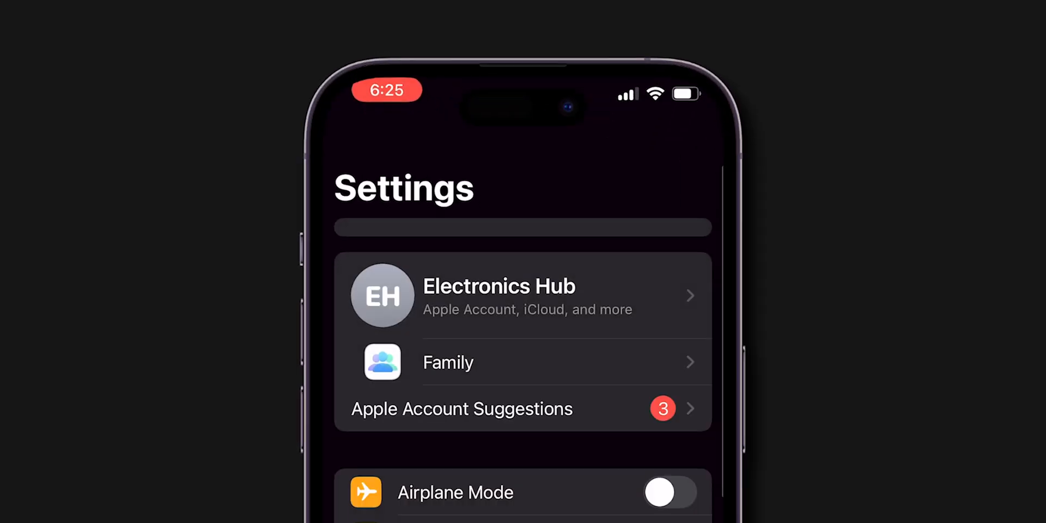
Step: Open Date & Time showing Set Automatically on with Las Vegas time zone
scroll("down", 3)
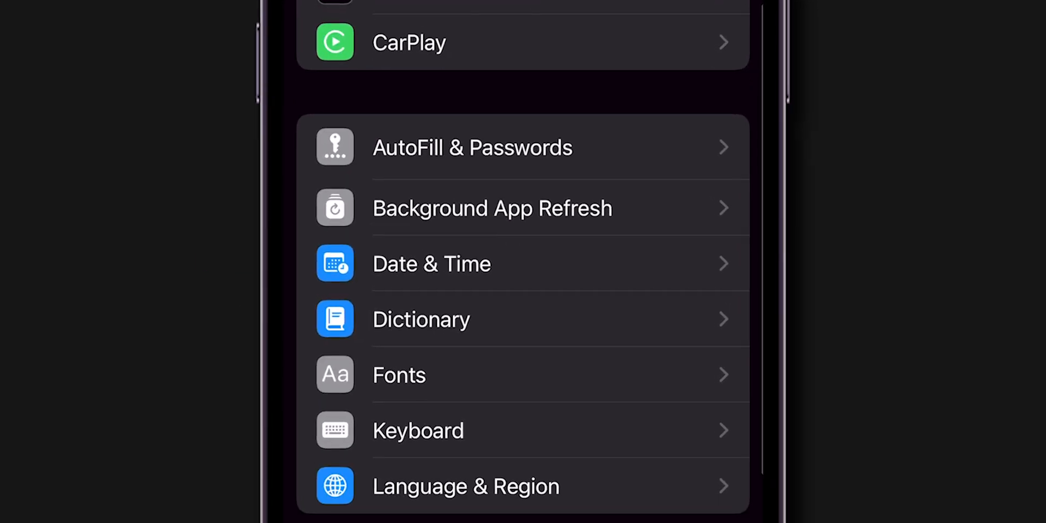
left_click(431, 264)
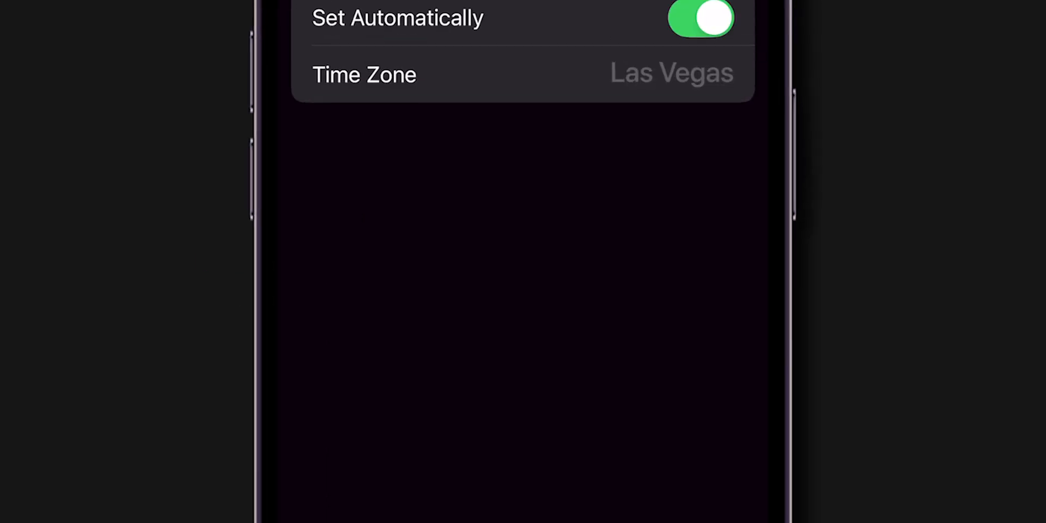